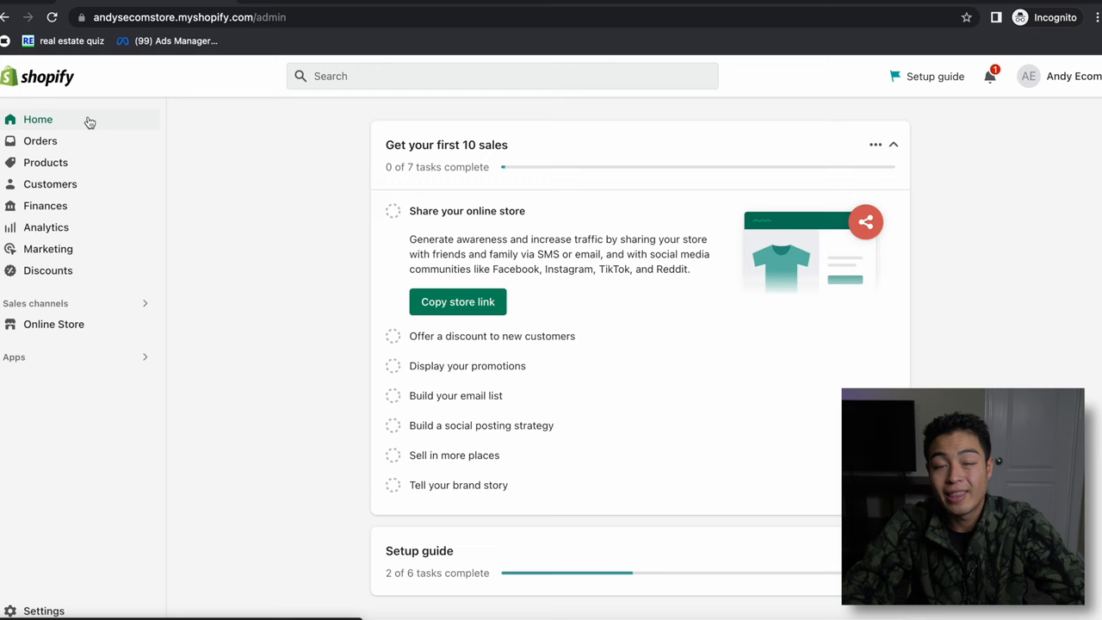
{"action": "mouse_move", "coordinate": [83, 162]}
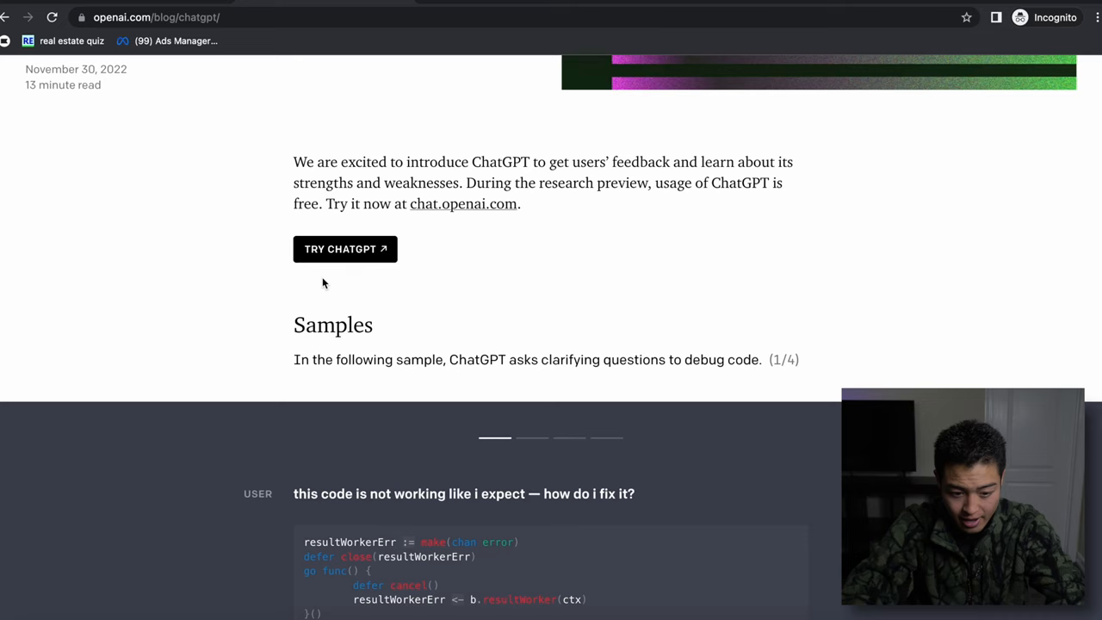
Ask ChatGPT for a product description similar to the pasted katana umbrella one.
{"action": "left_click", "coordinate": [345, 248]}
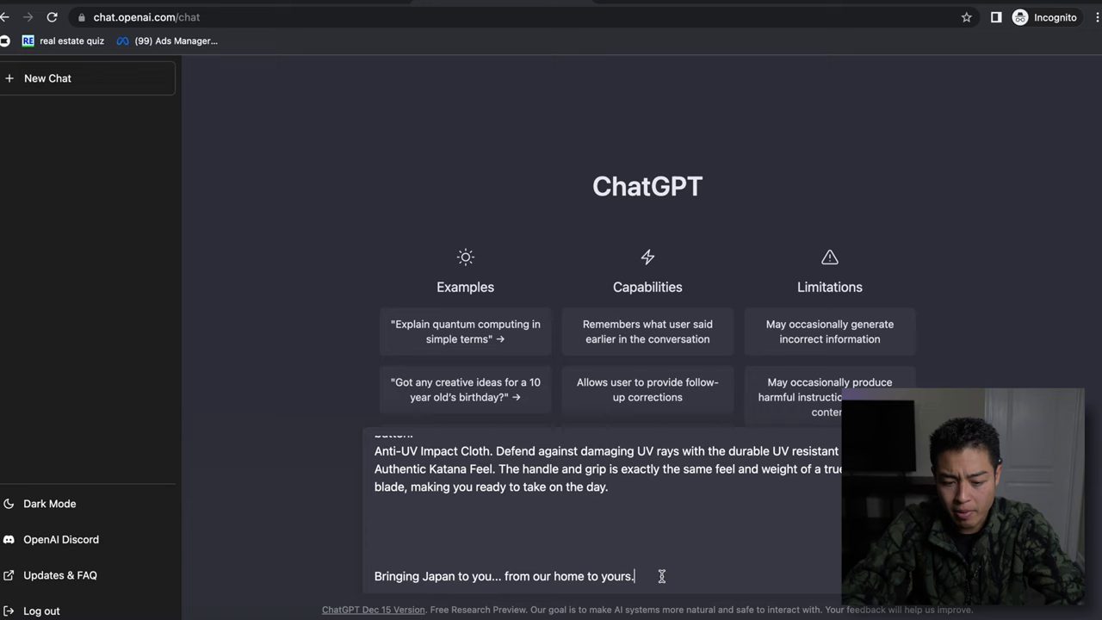
{"action": "type", "text": "(make me a"}
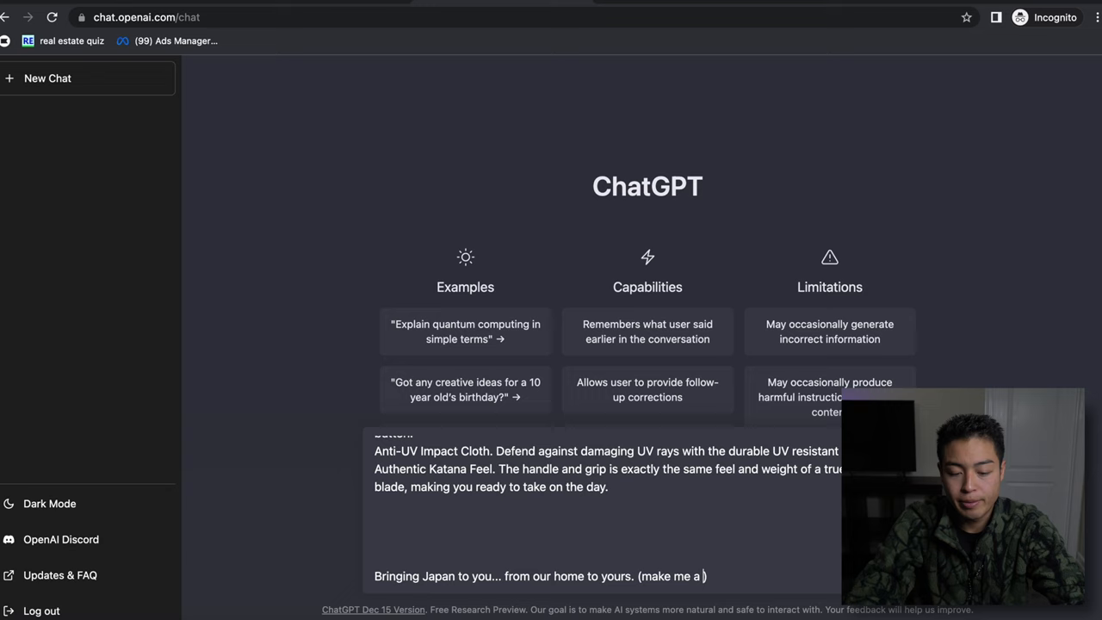
{"action": "type", "text": "product description that is"}
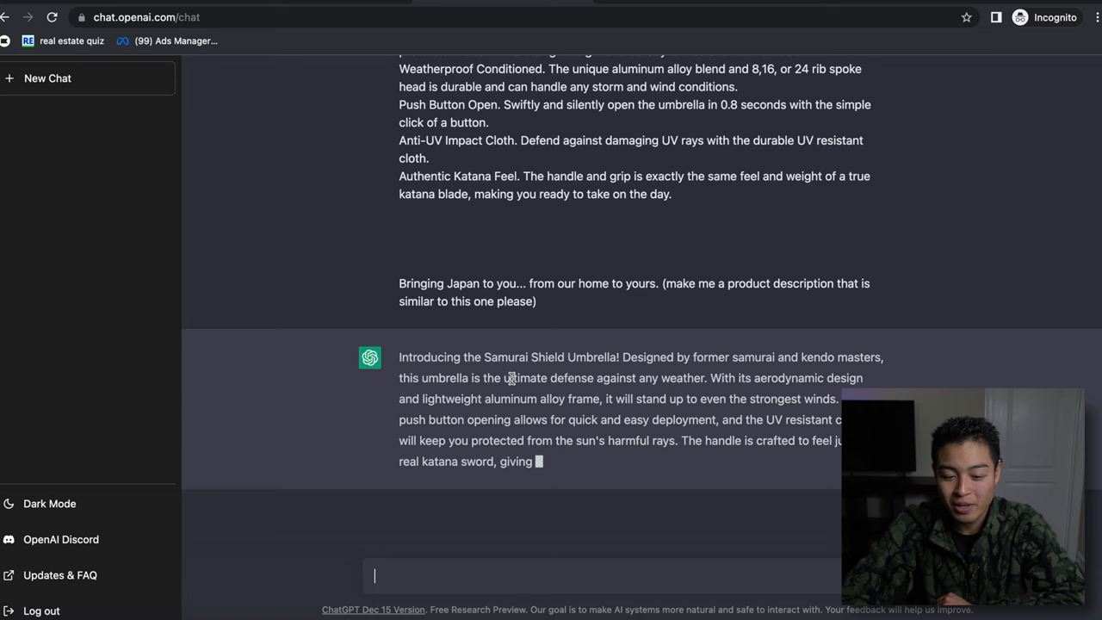
Ask to expand the Samurai Shield Umbrella description with bullet points and read the reply.
{"action": "type", "text": "exp"}
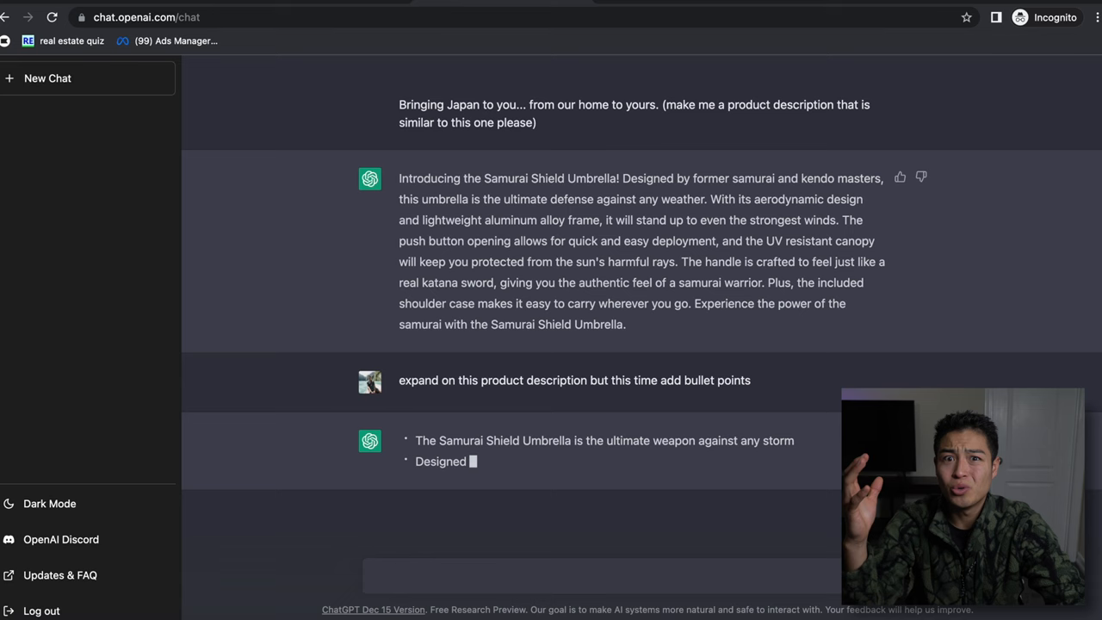
{"action": "scroll", "scroll_direction": "down", "scroll_amount": 3}
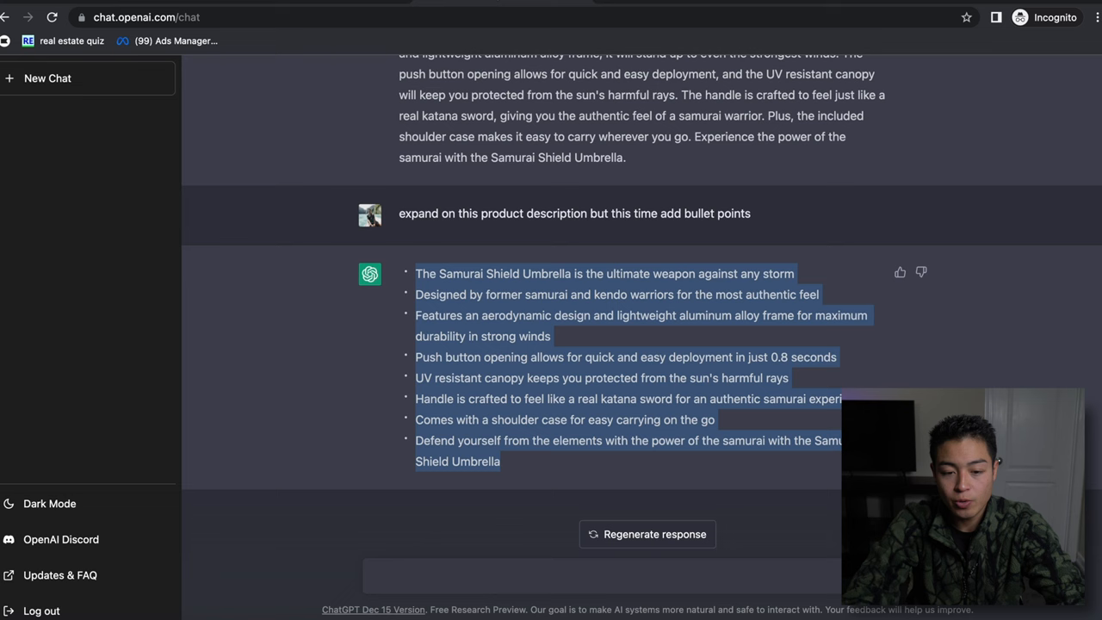
Request a more Japanese-oriented description, then a more interactive one.
{"action": "type", "text": "give me another descirp"}
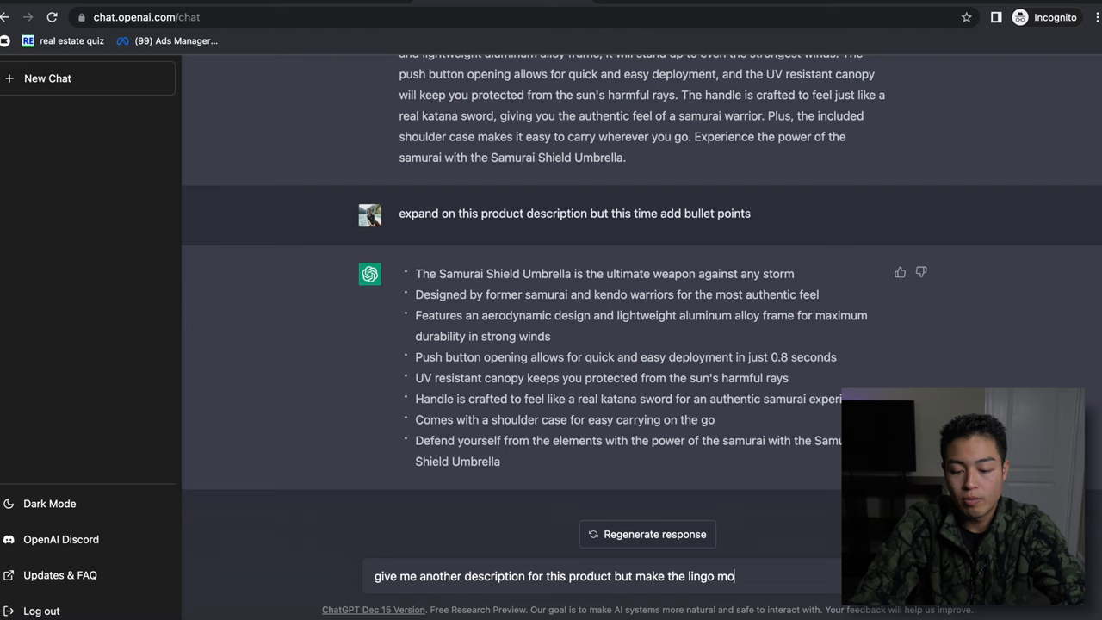
{"action": "type", "text": "re Japanese oriented"}
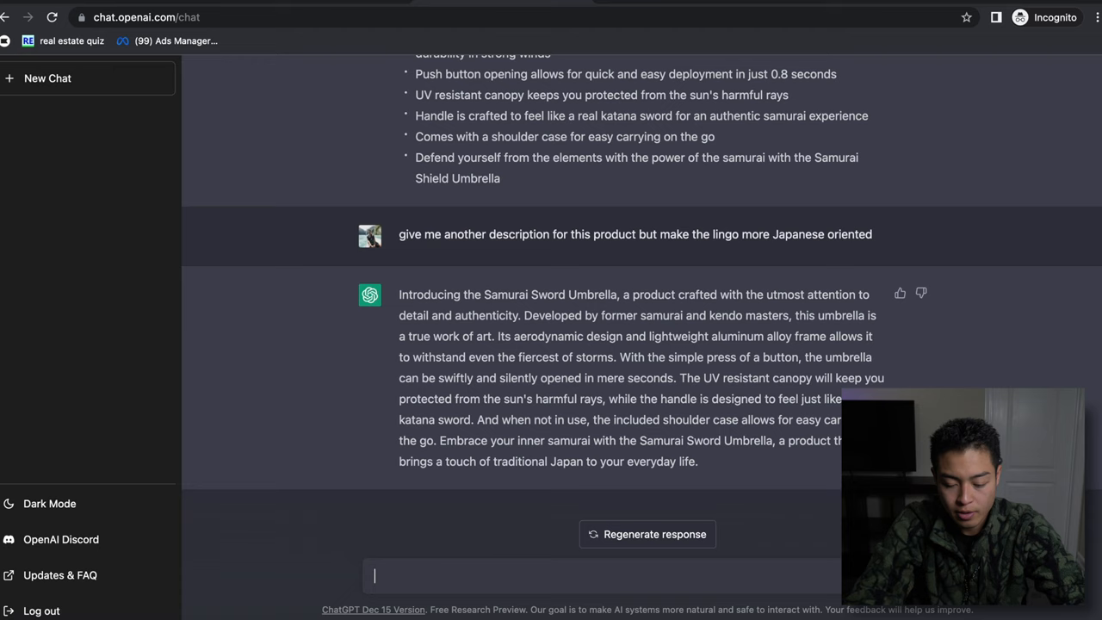
{"action": "type", "text": "make a more interactive description pleas"}
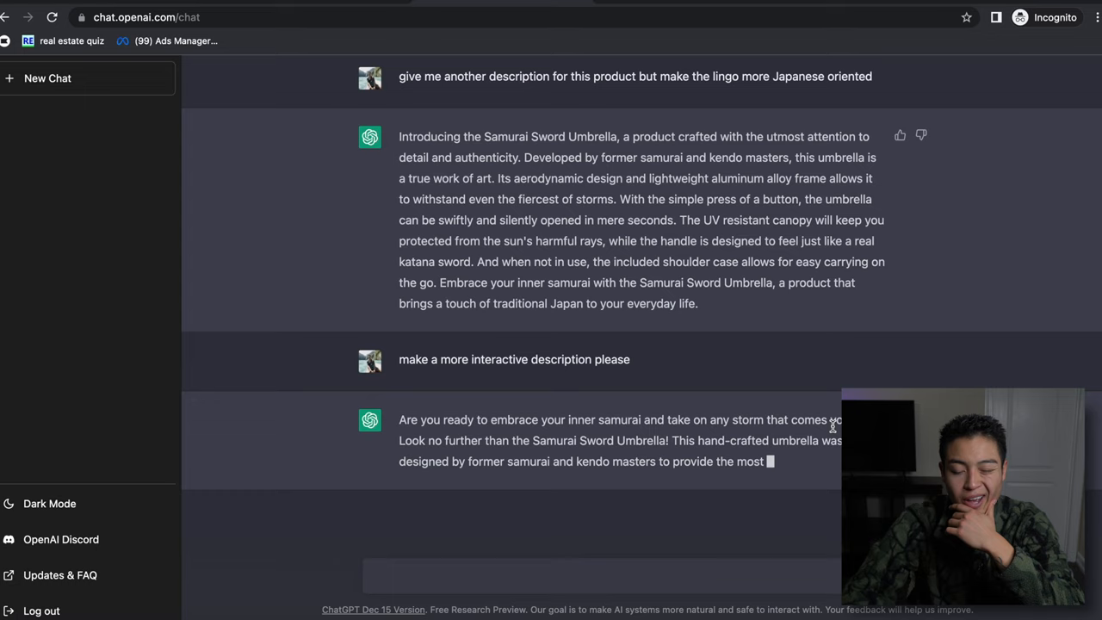
{"action": "scroll", "scroll_direction": "down", "scroll_amount": 3}
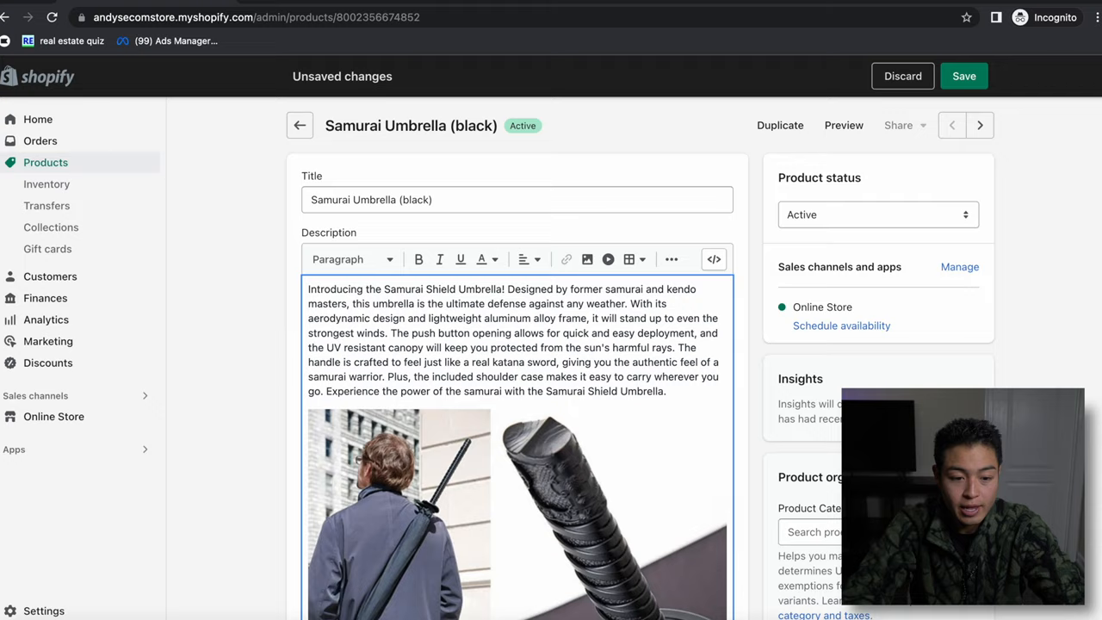
Scroll the Shopify products list showing the black, red and white Samurai Umbrellas.
{"action": "scroll", "scroll_direction": "down", "scroll_amount": 3}
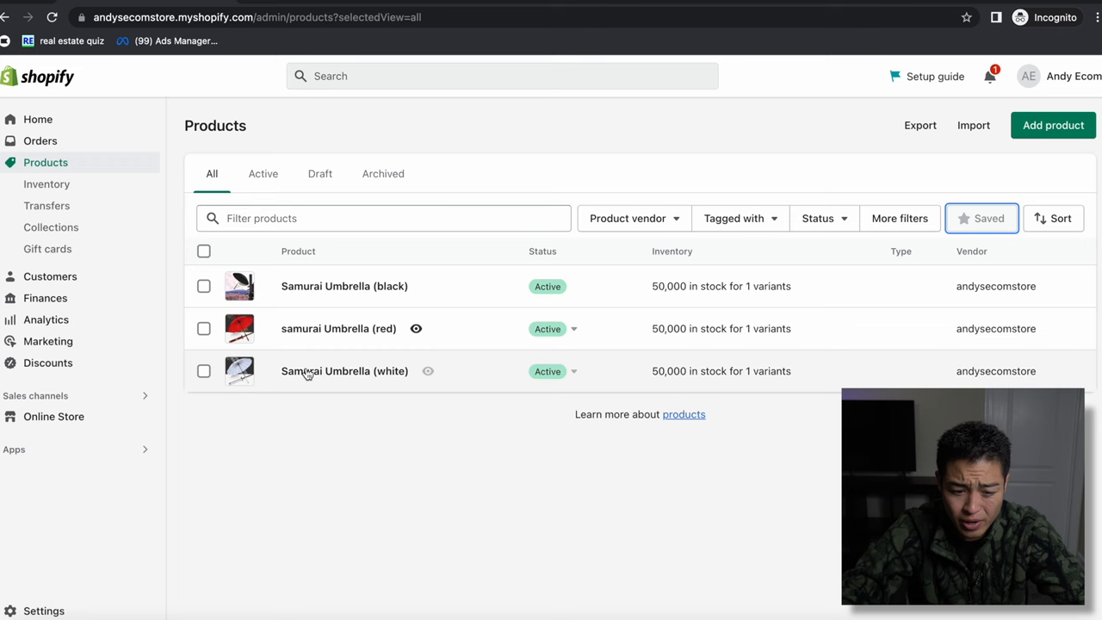
Ask ChatGPT what innovative products would complement the samurai umbrellas.
{"action": "left_click", "coordinate": [507, 17]}
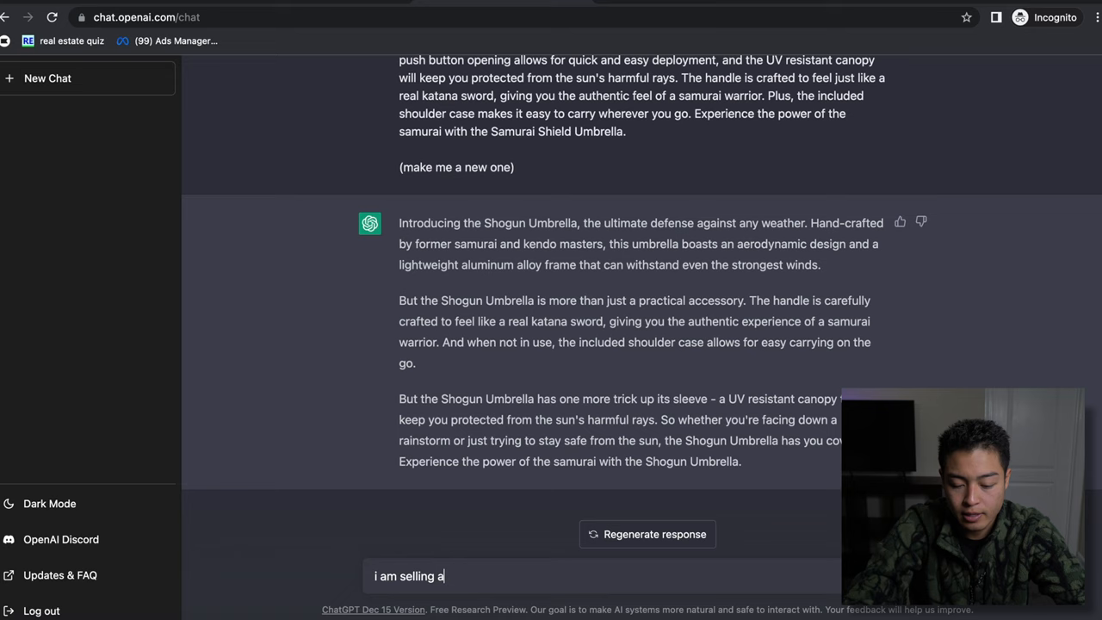
{"action": "type", "text": "samurai umbrellas what other innovat"}
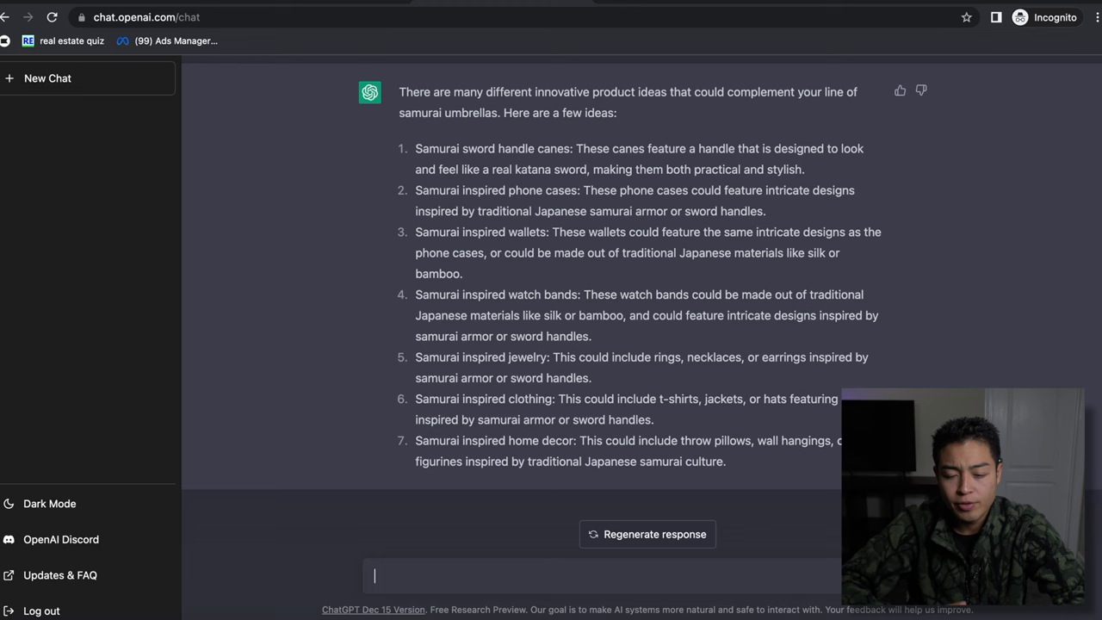
{"action": "mouse_move", "coordinate": [544, 311]}
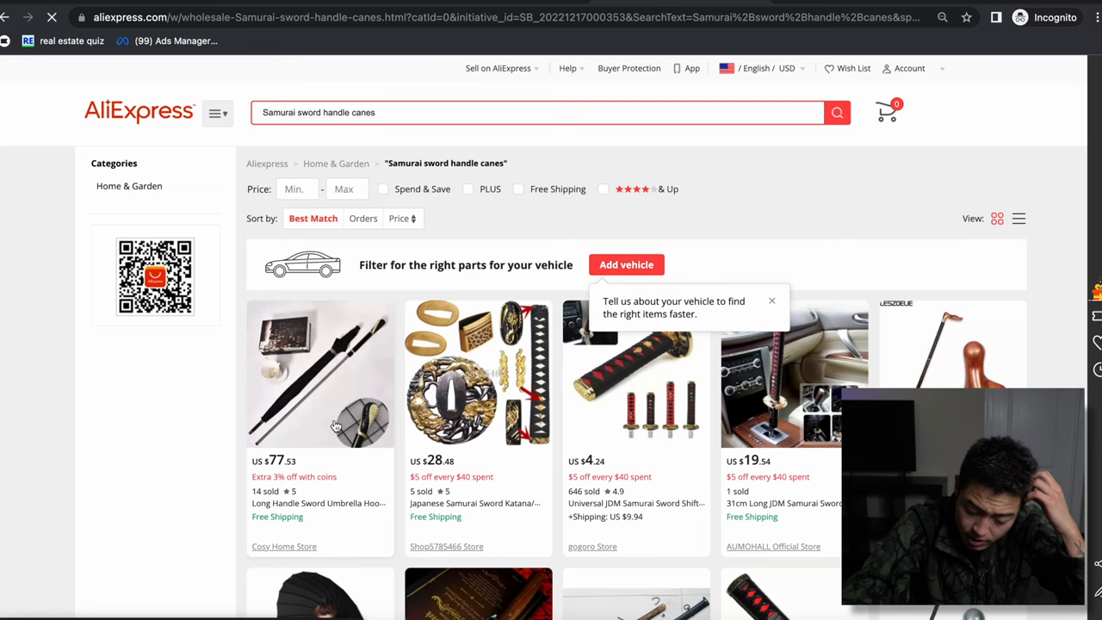
{"action": "mouse_move", "coordinate": [424, 459]}
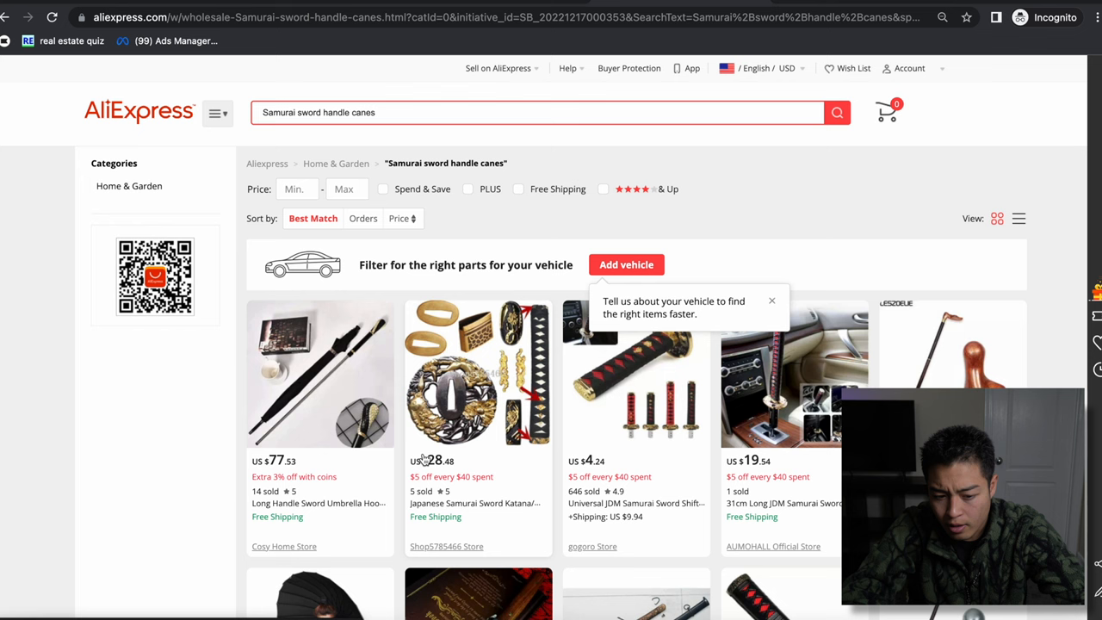
Scroll through the AliExpress results for samurai sword handle canes.
{"action": "scroll", "scroll_direction": "down", "scroll_amount": 3}
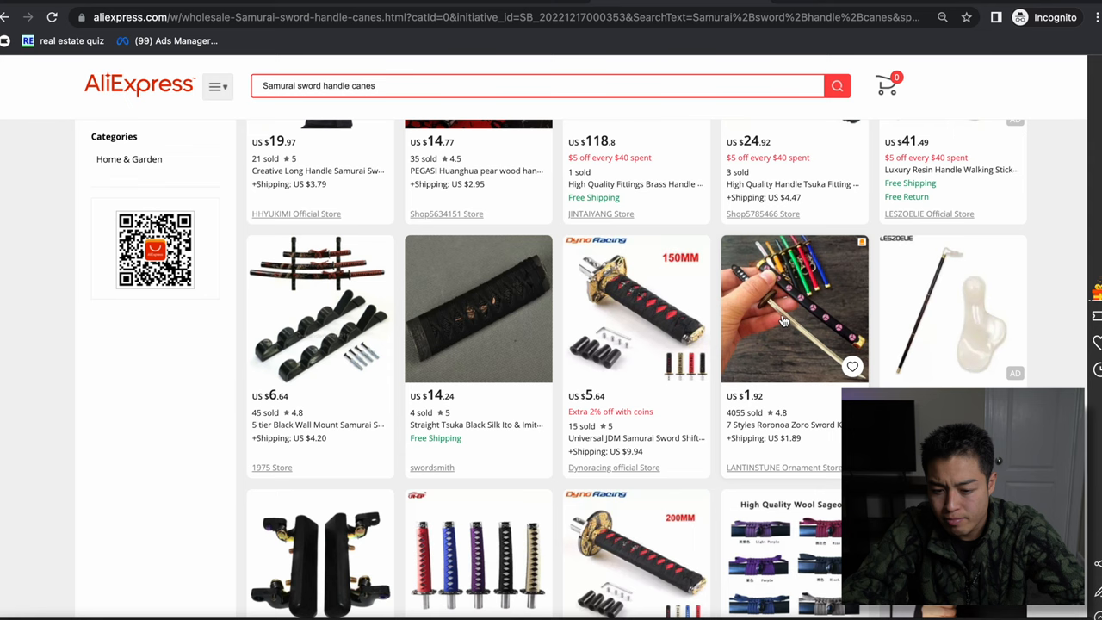
{"action": "scroll", "scroll_direction": "down", "scroll_amount": 3}
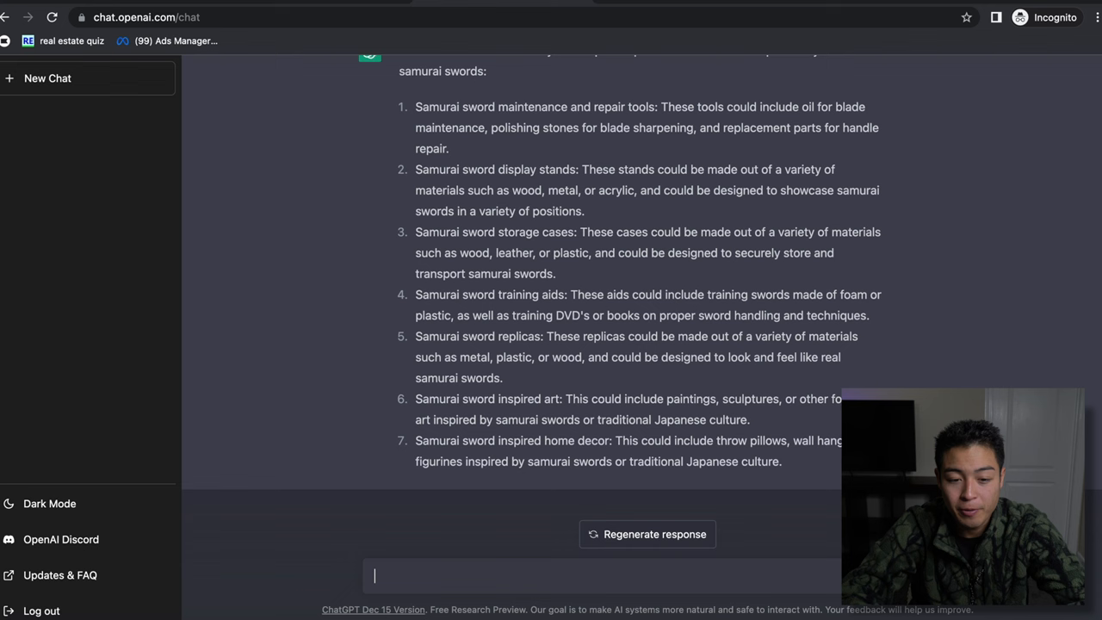
Send 'what are some other products i can sell for my car' to ChatGPT.
{"action": "type", "text": "what are some other products i can sell for my car"}
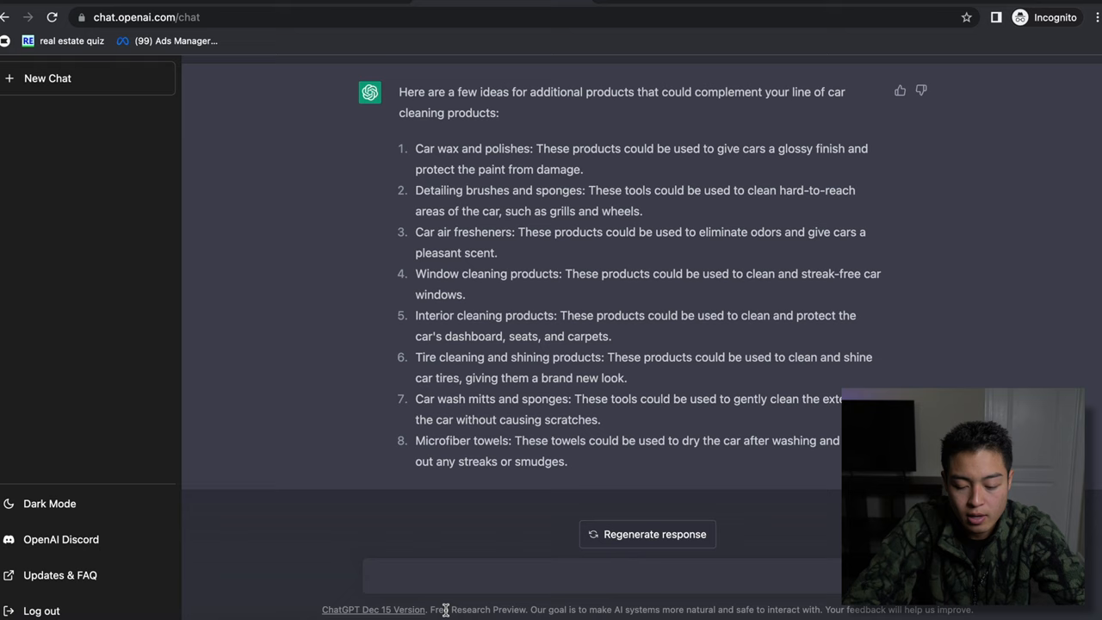
{"action": "type", "text": "i like products 1,2,3 can you find me"}
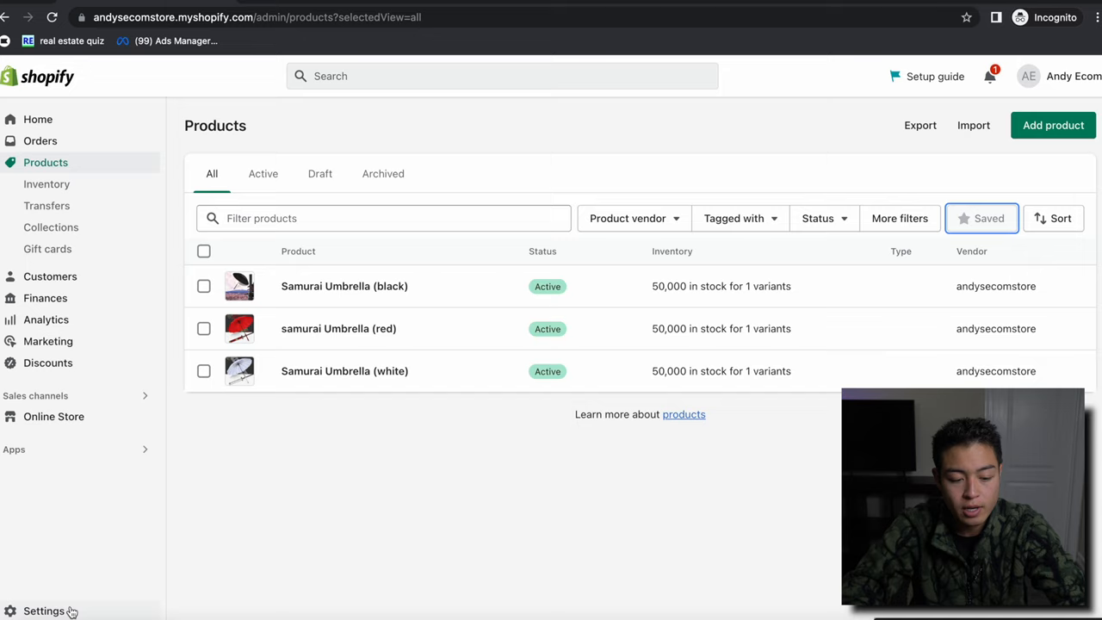
Go to the Shopify store Settings to find the refund policy.
{"action": "left_click", "coordinate": [43, 609]}
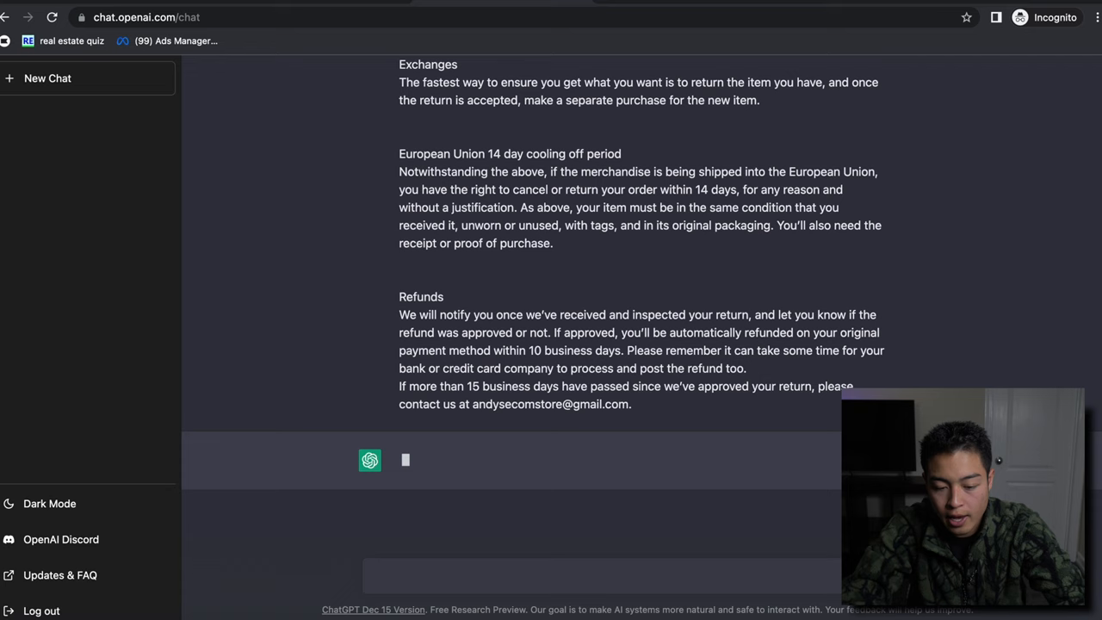
Ask for a brief reply to a customer email about the pasted refund policy and read it.
{"action": "type", "text": "my"}
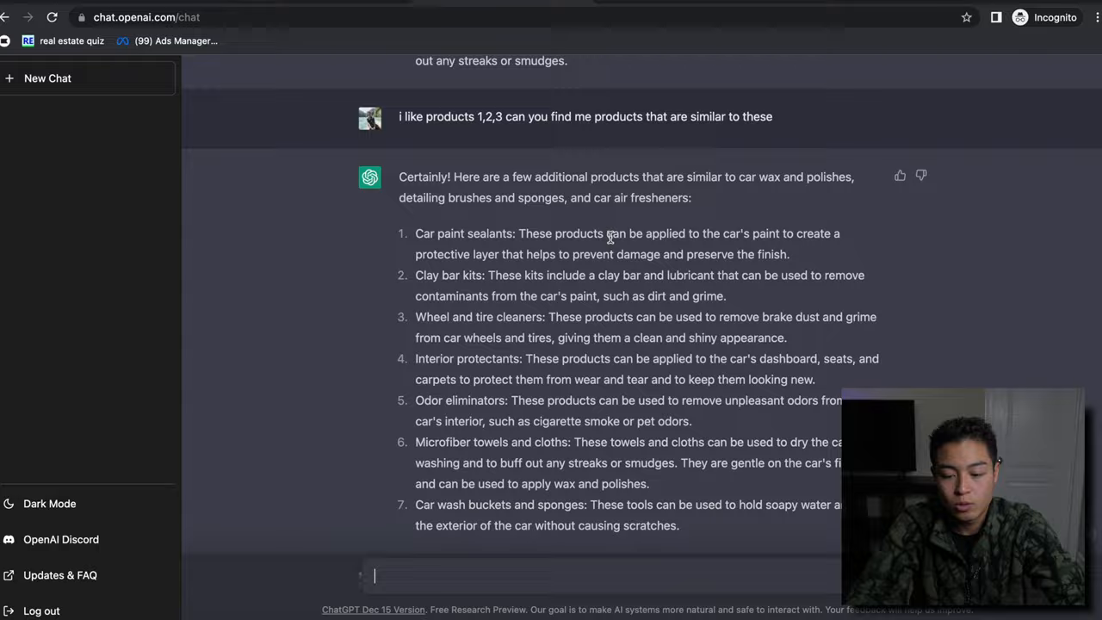
{"action": "scroll", "scroll_direction": "down", "scroll_amount": 3}
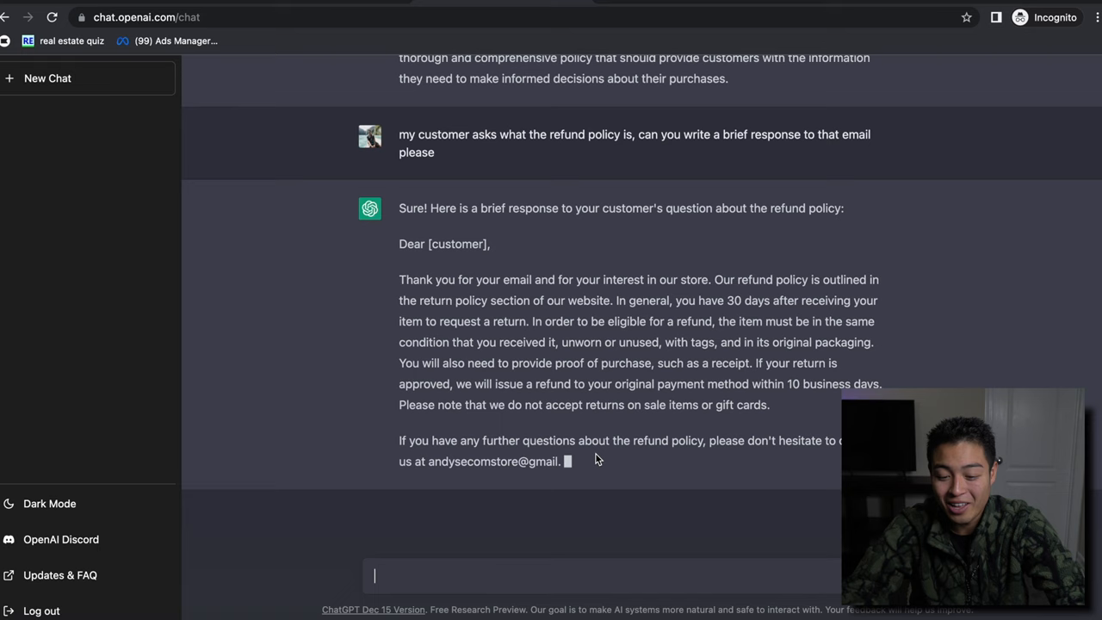
Request an informal version of the refund reply, then a cowboy-style one, and read it.
{"action": "type", "text": "make this inform"}
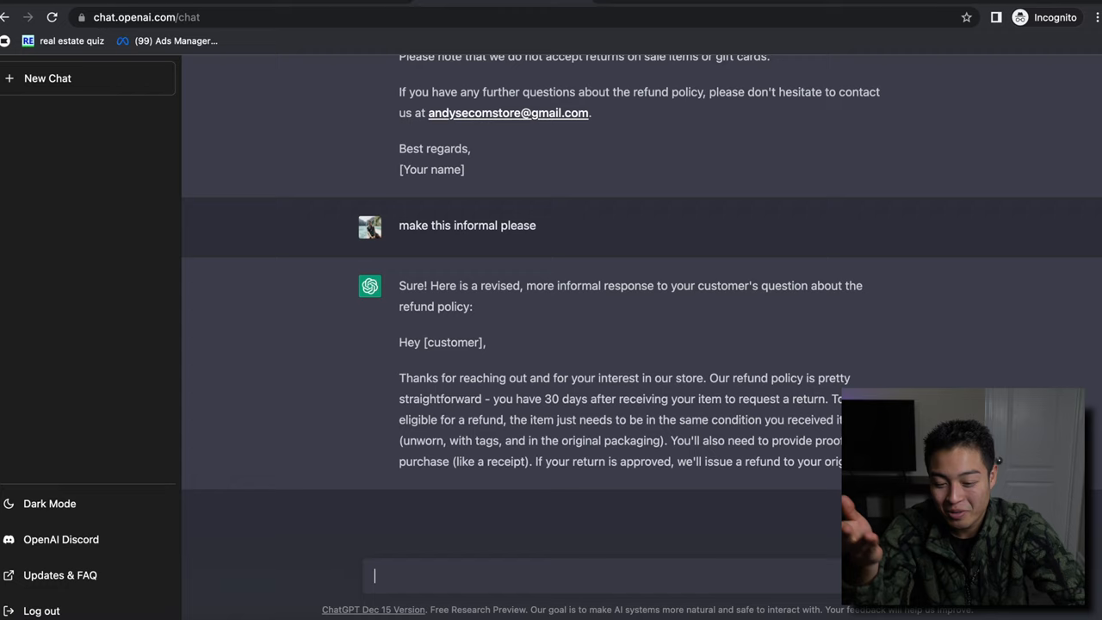
{"action": "type", "text": "answer this email again but like a co"}
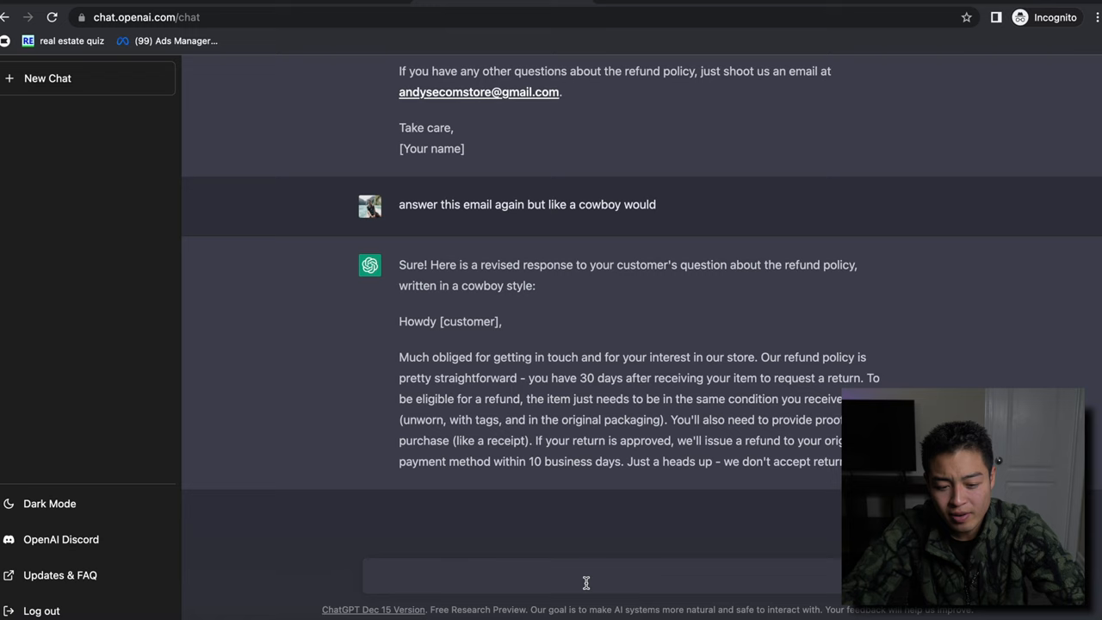
{"action": "scroll", "scroll_direction": "down", "scroll_amount": 3}
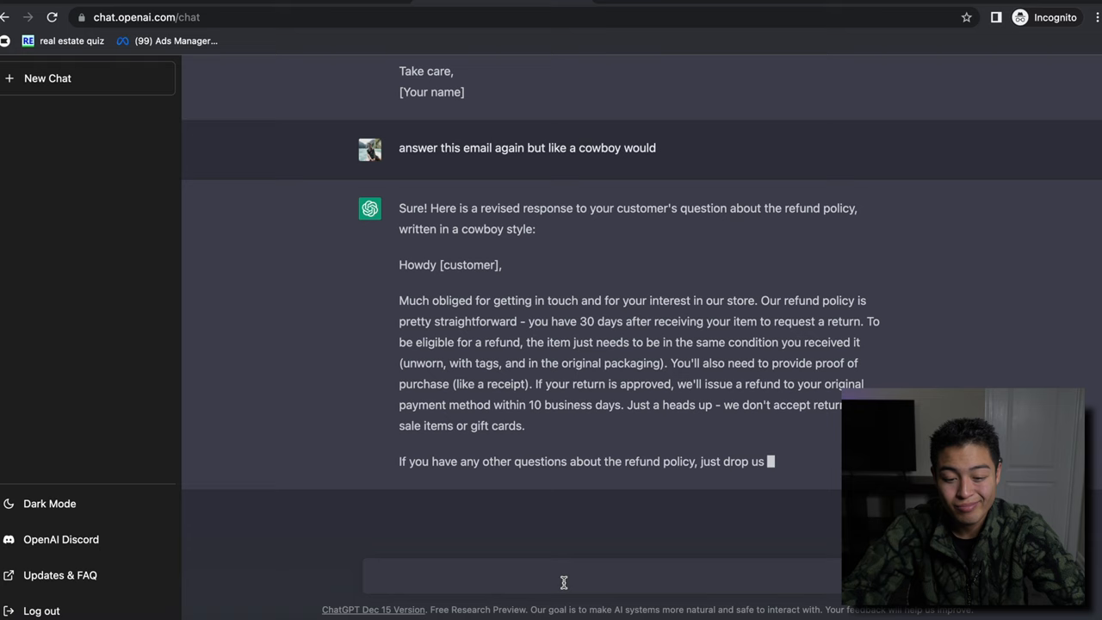
{"action": "scroll", "scroll_direction": "down", "scroll_amount": 3}
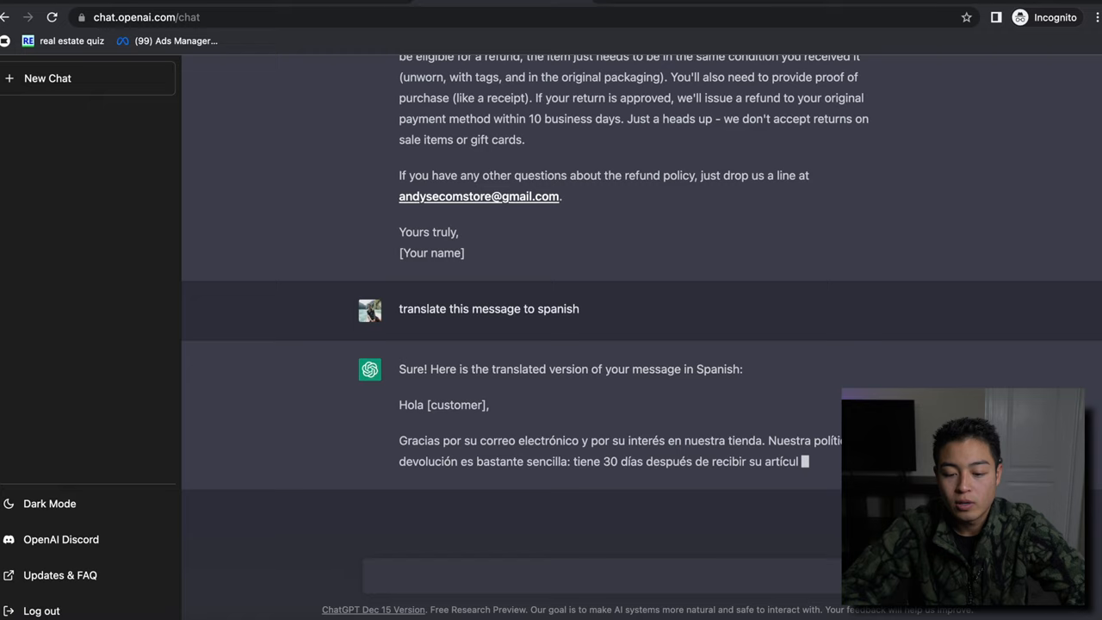
Scroll through the shipping-times customer email until it finishes generating.
{"action": "scroll", "scroll_direction": "down", "scroll_amount": 3}
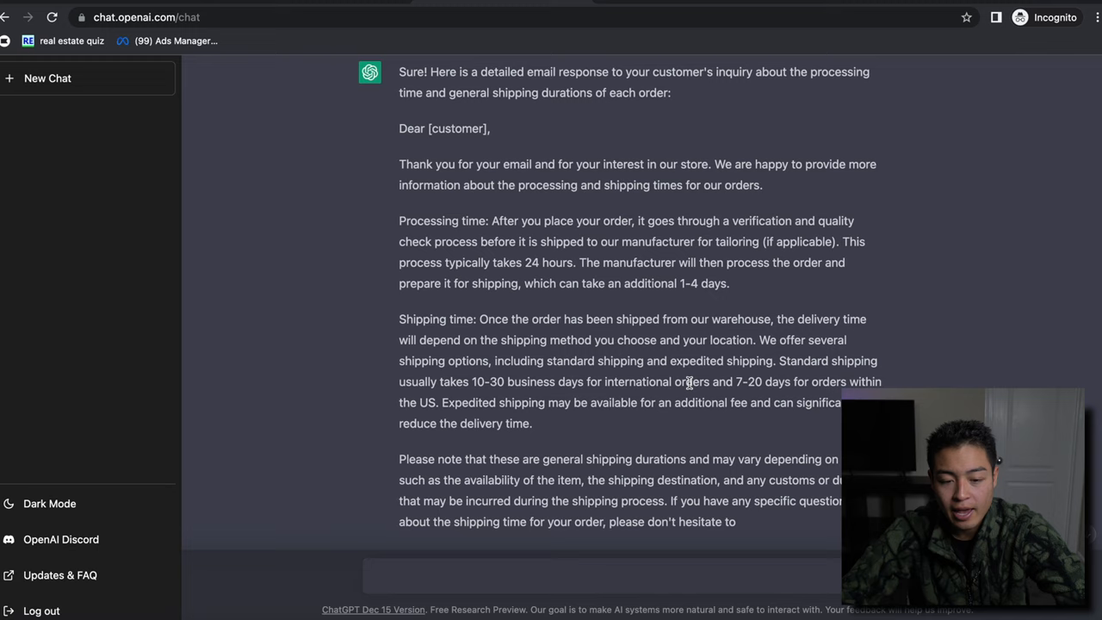
{"action": "scroll", "scroll_direction": "down", "scroll_amount": 3}
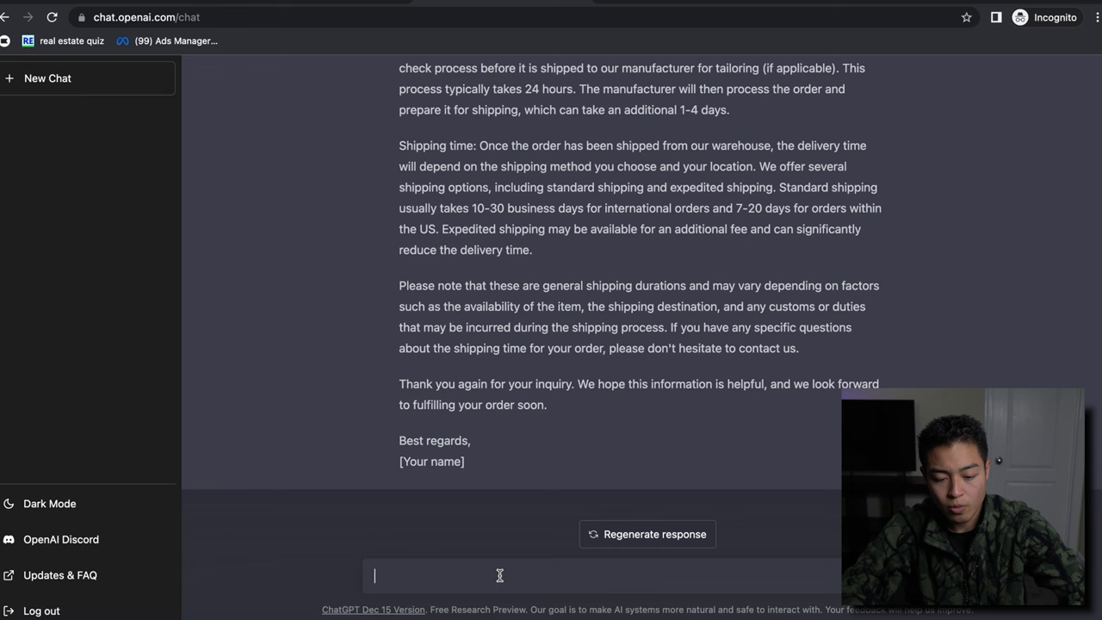
Ask ChatGPT for blog post ideas for the samurai umbrella Shopify store.
{"action": "type", "text": "i r"}
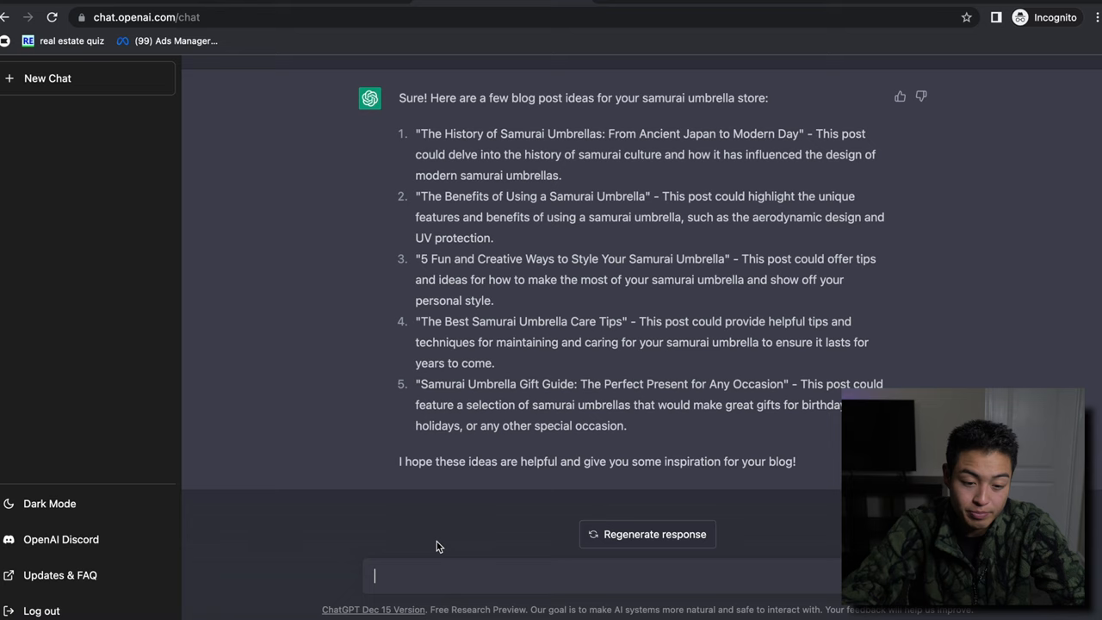
{"action": "type", "text": "can you mak"}
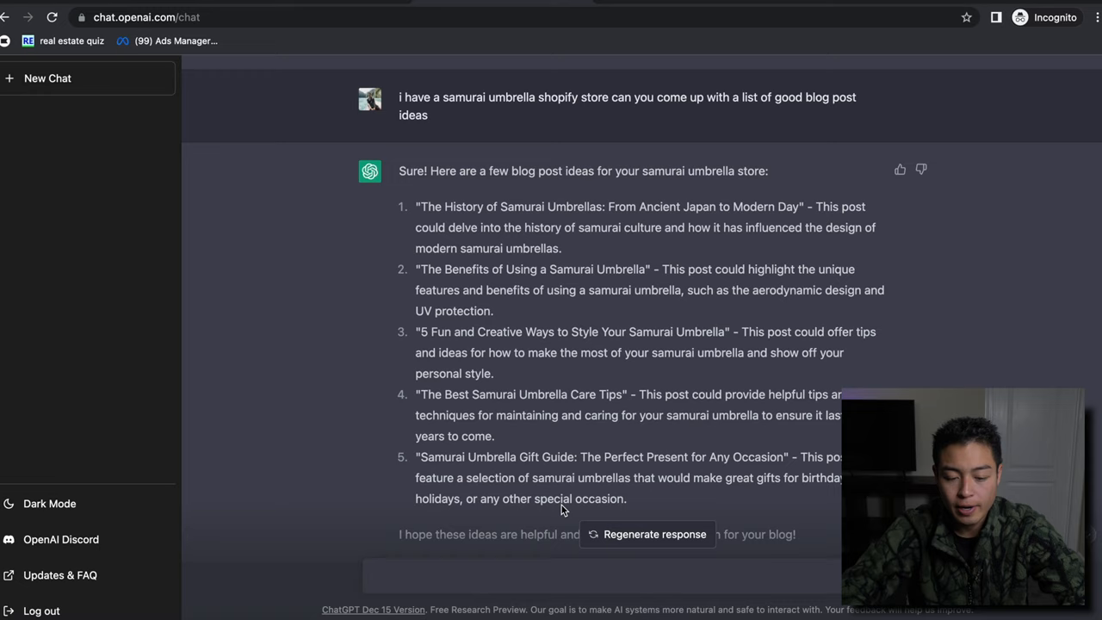
Ask for a more informal Benefits of Using a Samurai Umbrella post, then begin the New Year's sale prompt.
{"action": "type", "text": "make a b"}
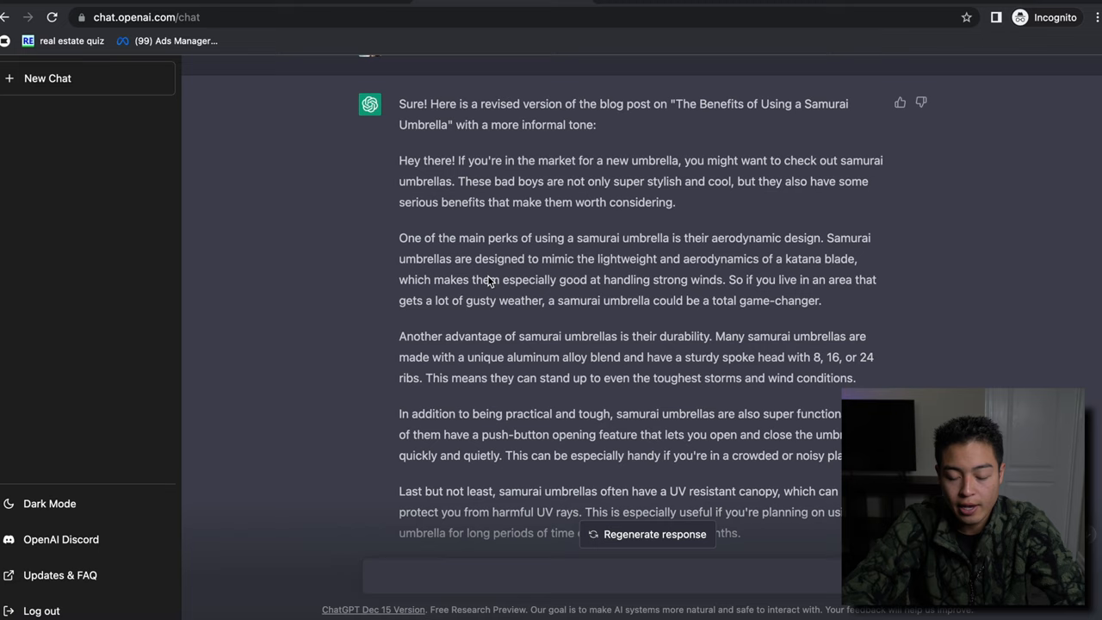
{"action": "type", "text": "i want to run new year s"}
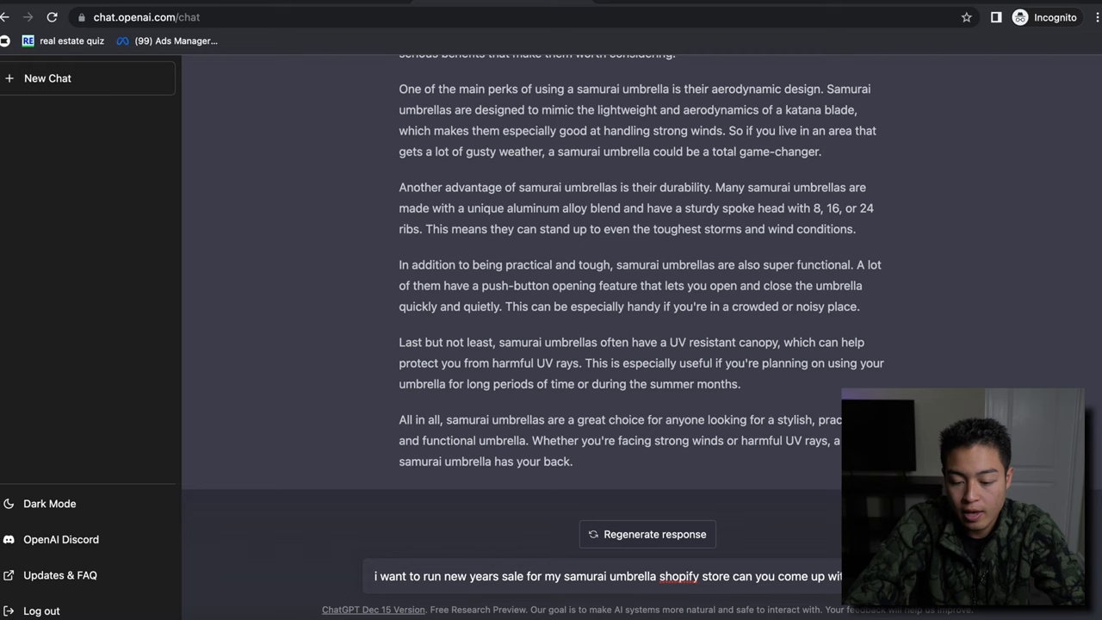
Request a New Year's sale email for the samurai umbrella store with discount and promo code placeholders.
{"action": "type", "text": "email for my"}
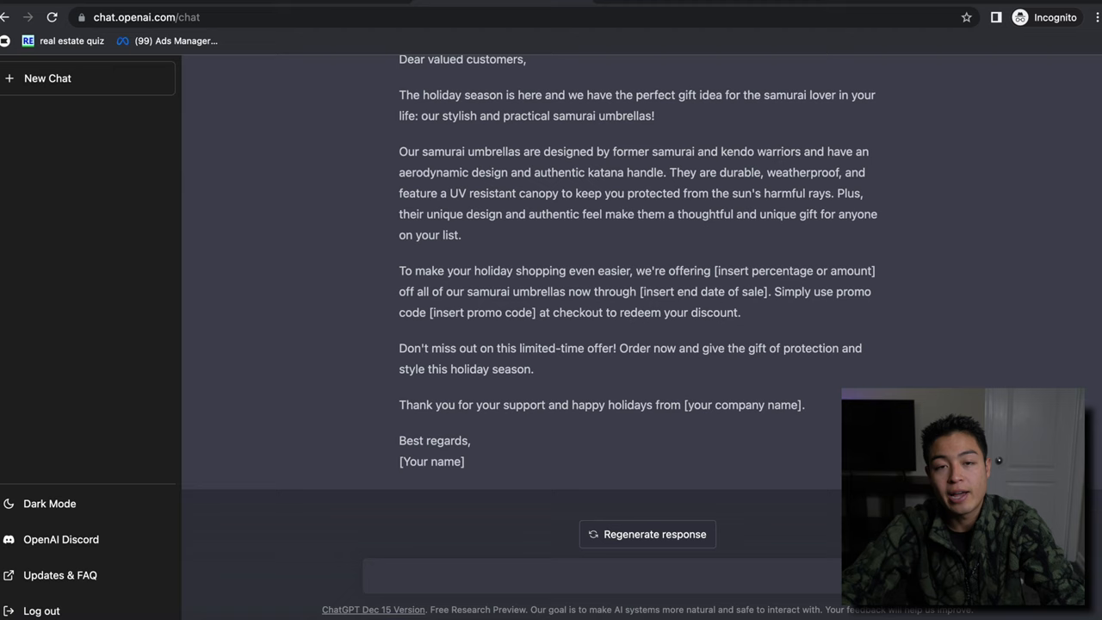
Request Samurai Cane Facebook ad copy, ask to make it shorter, then start requesting another version.
{"action": "type", "text": "hey i want to make a"}
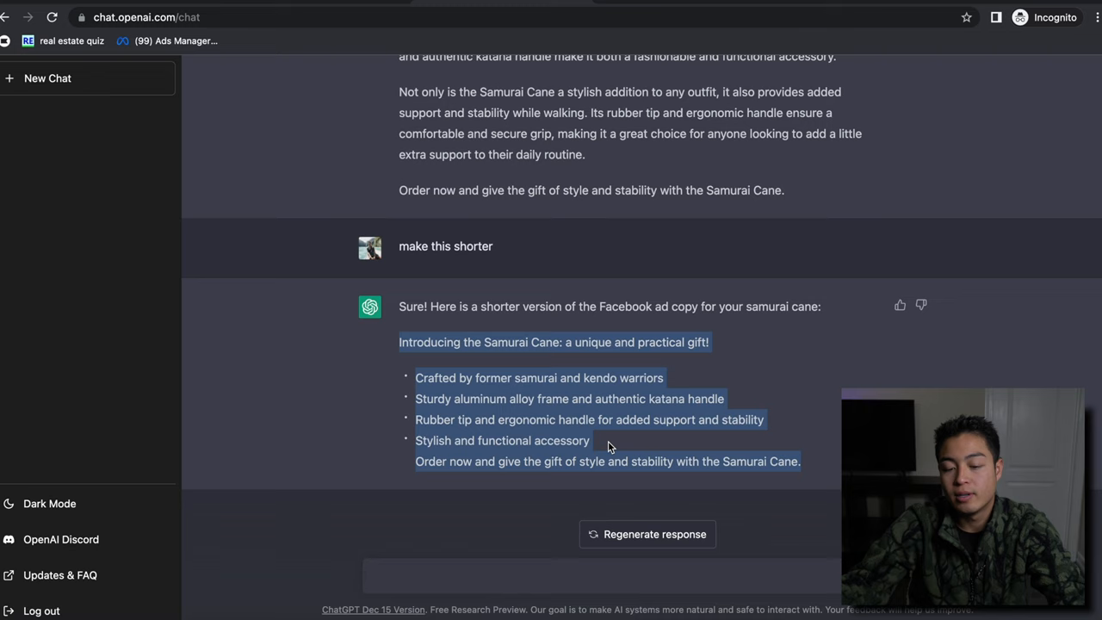
{"action": "left_click", "coordinate": [479, 399]}
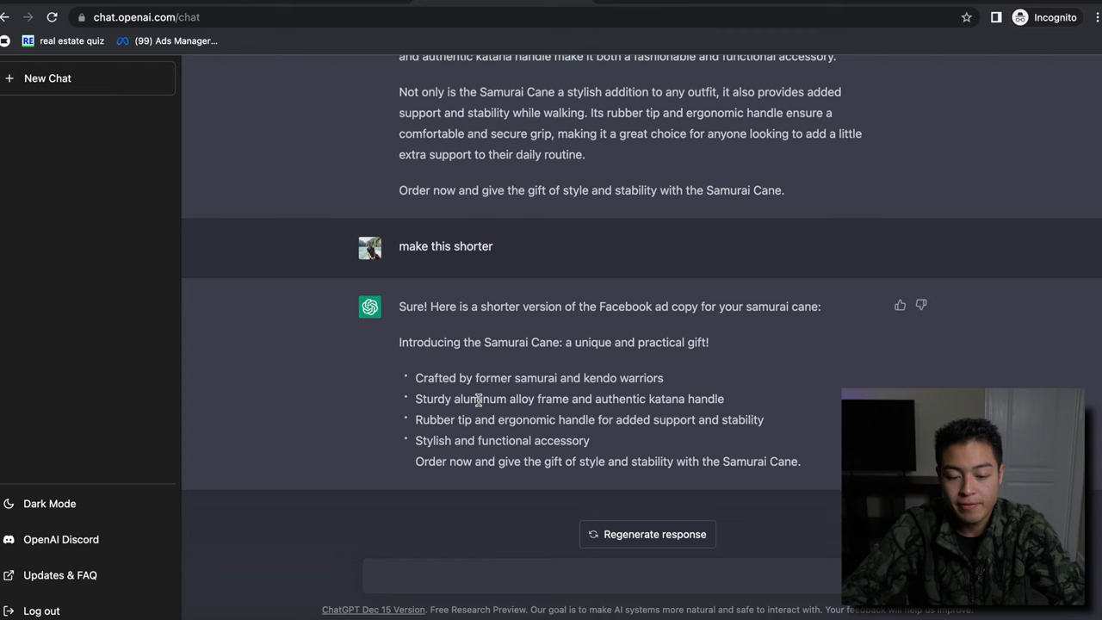
{"action": "type", "text": "come up with another version but with"}
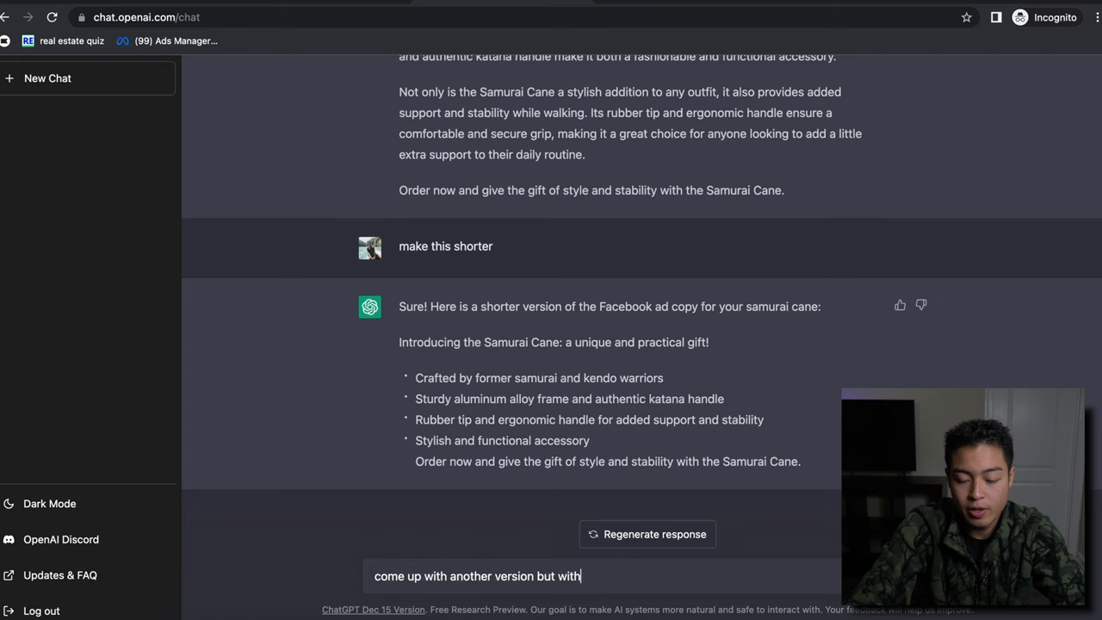